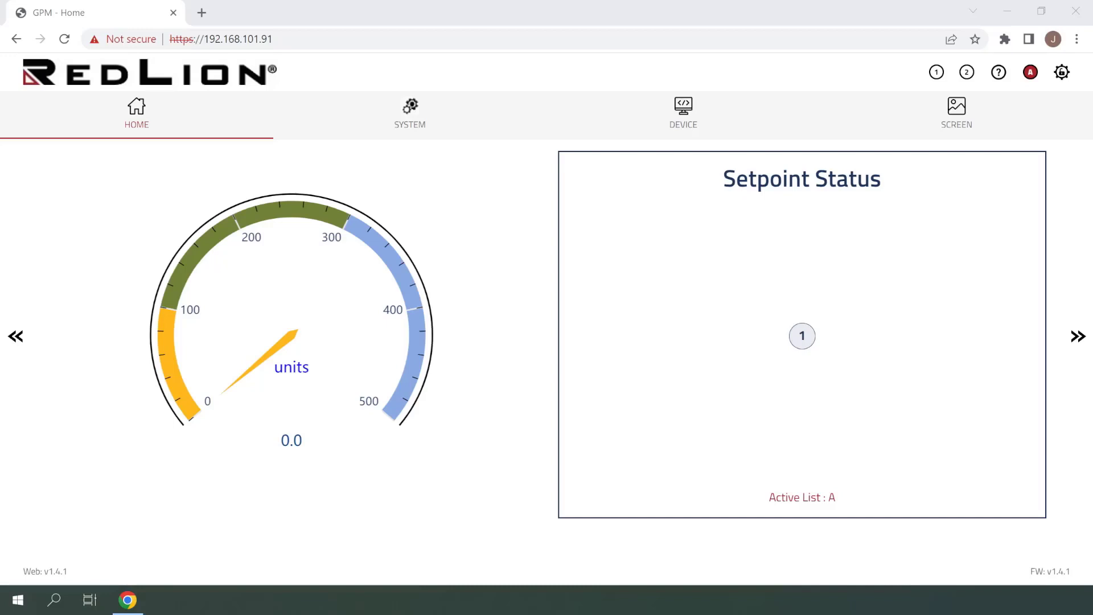
mouse_move(695, 431)
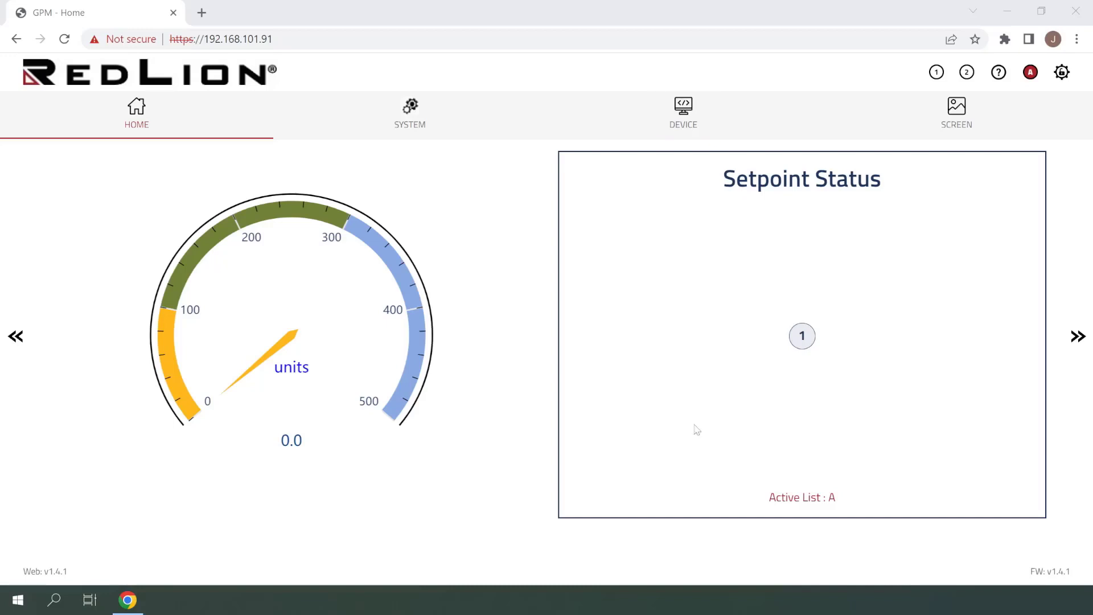
- Go to the DEVICE section and enter Setup Setpoint Parameters
left_click(683, 108)
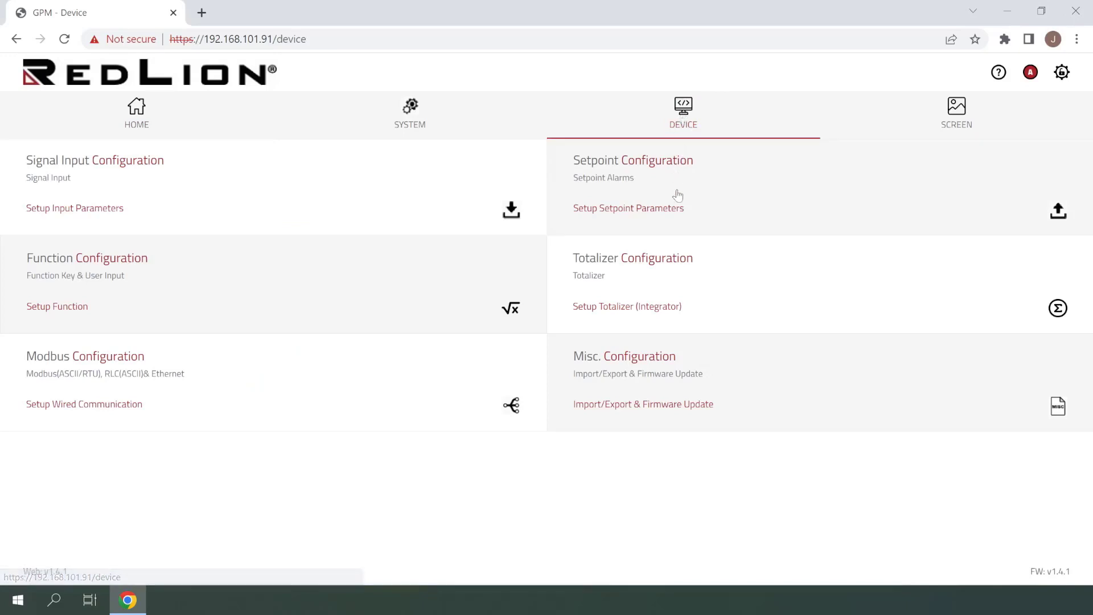
left_click(629, 207)
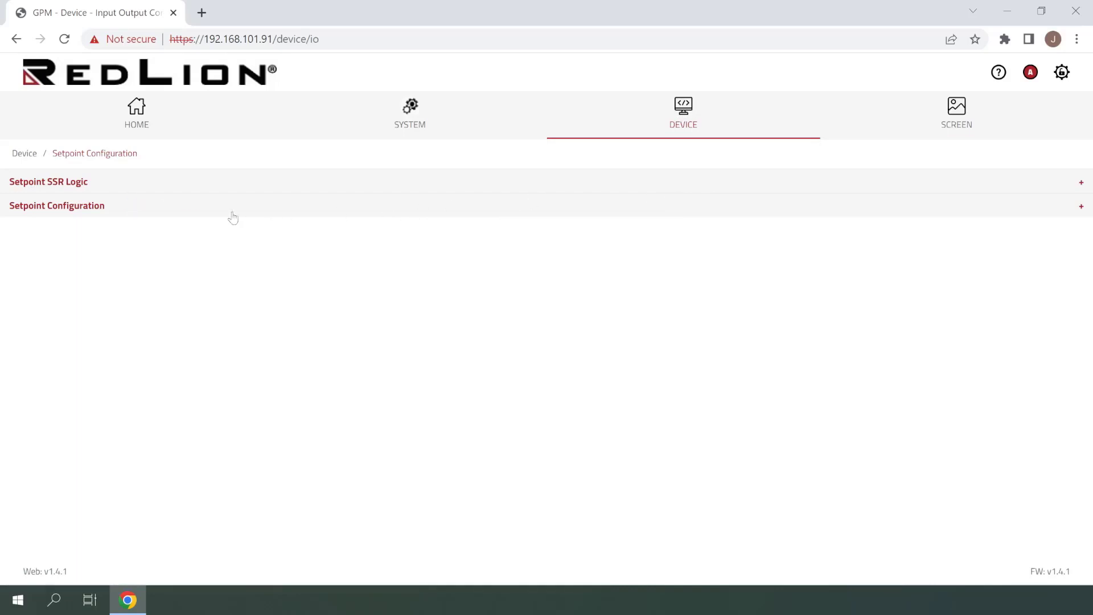
- Expand the Setpoint Configuration section to show Setpoint 1 with assignment None
left_click(57, 205)
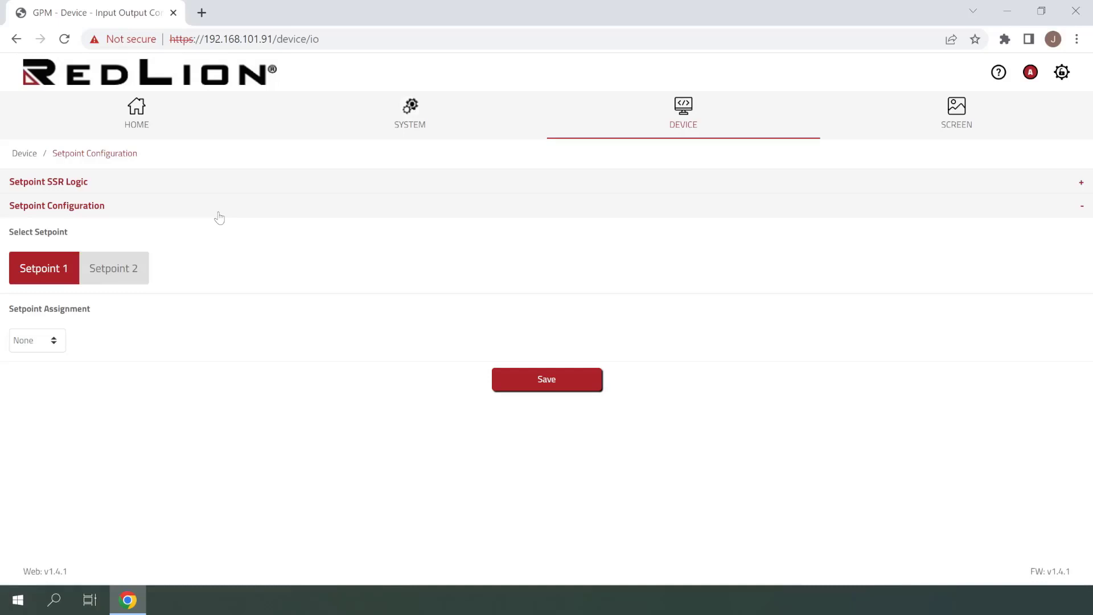
mouse_move(210, 222)
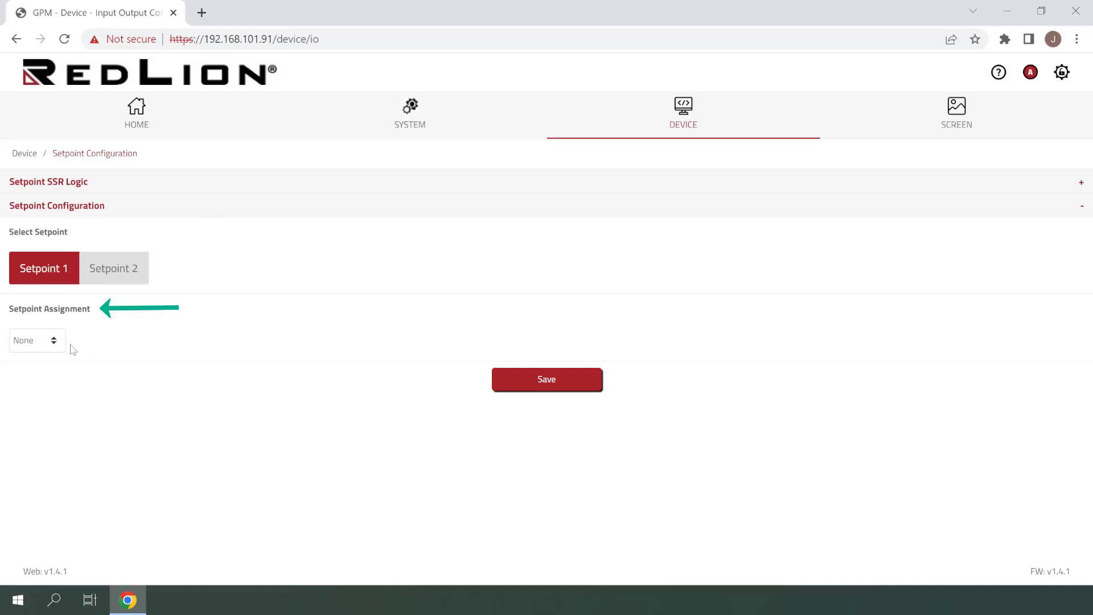
- List Setpoint 1's assignment choices: None, Relative, Absolute, Totalizer
left_click(38, 341)
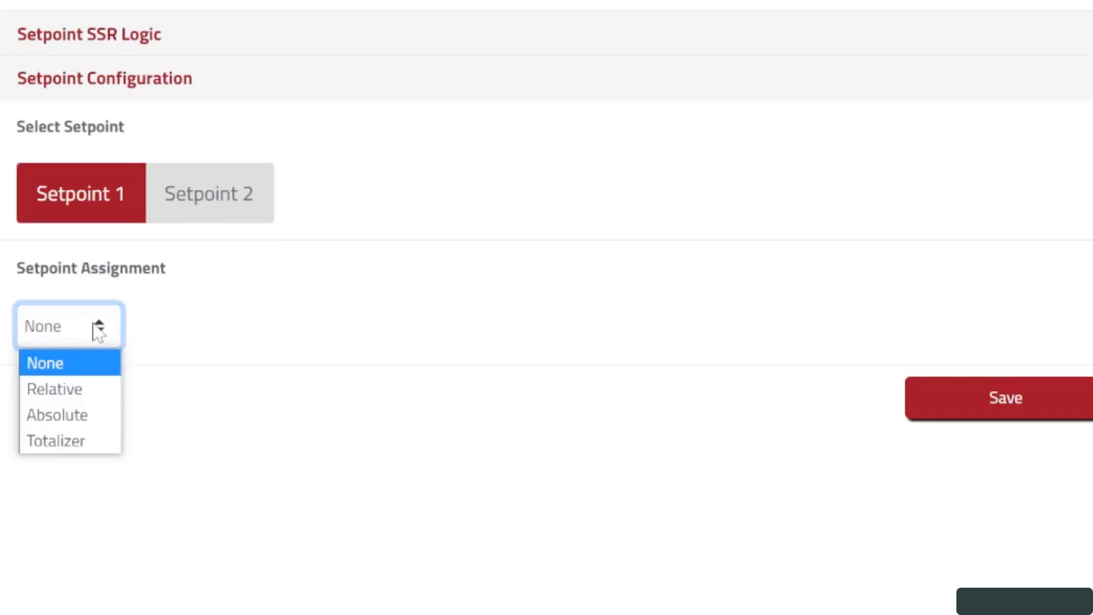
mouse_move(57, 415)
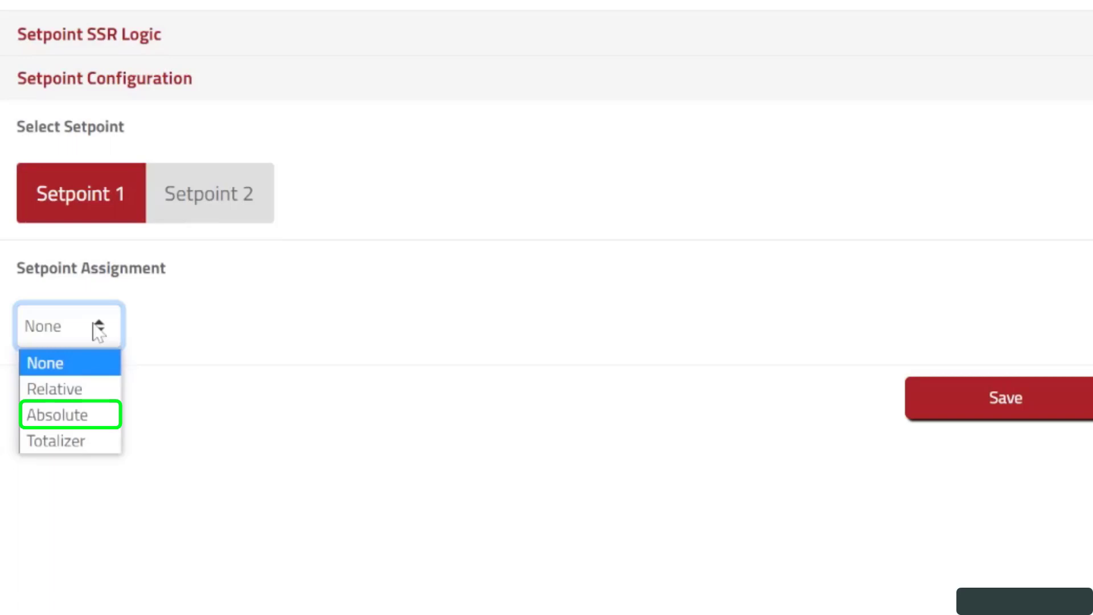
mouse_move(98, 332)
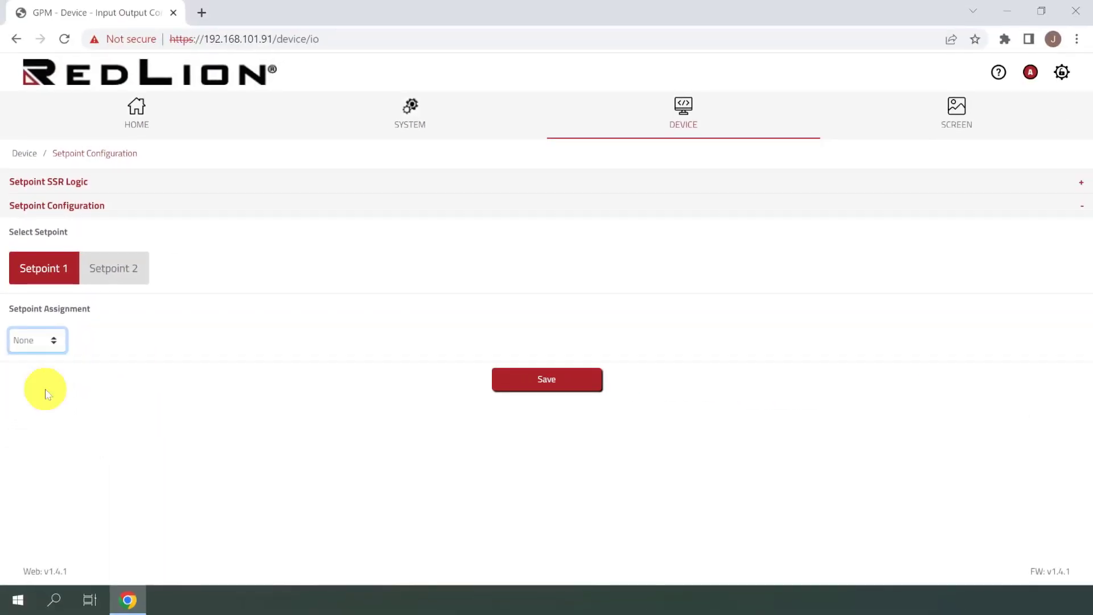
- Assign Setpoint 1 as Absolute and list its available setpoint actions
left_click(37, 340)
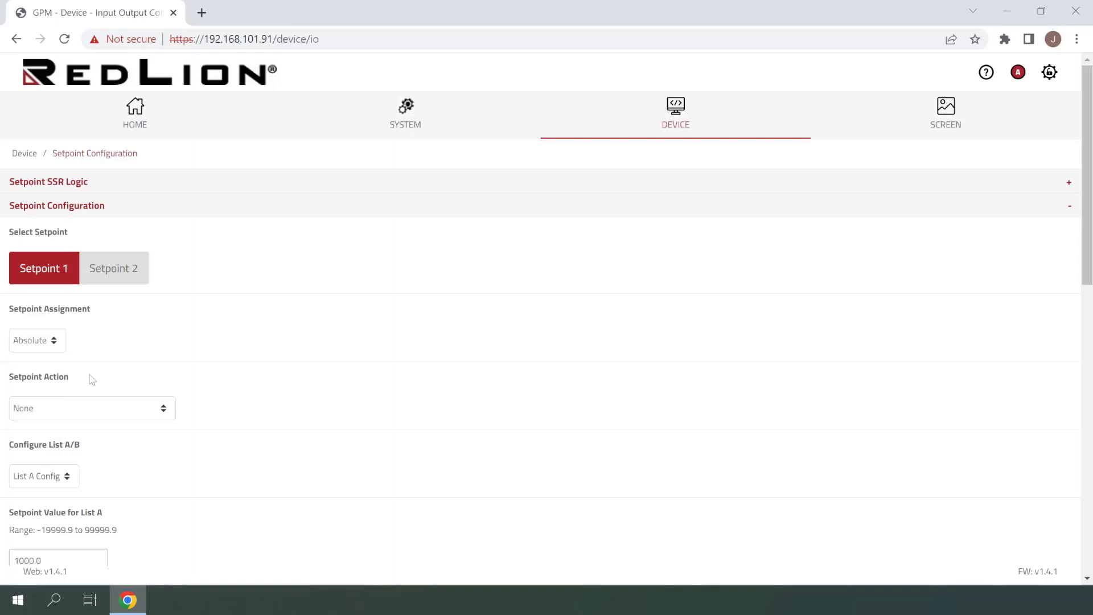
left_click(91, 408)
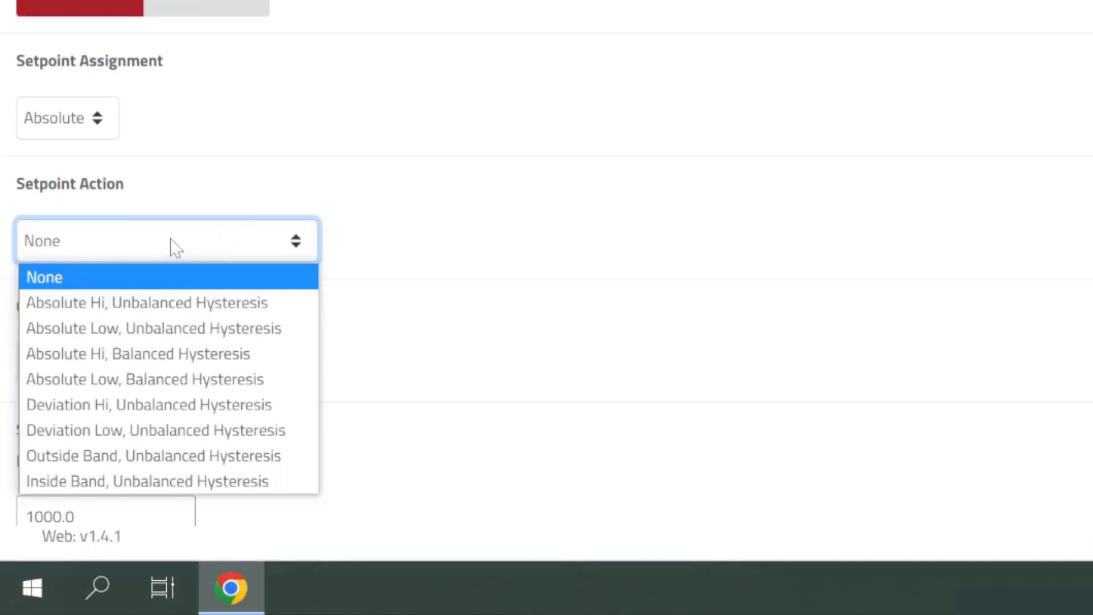
mouse_move(165, 248)
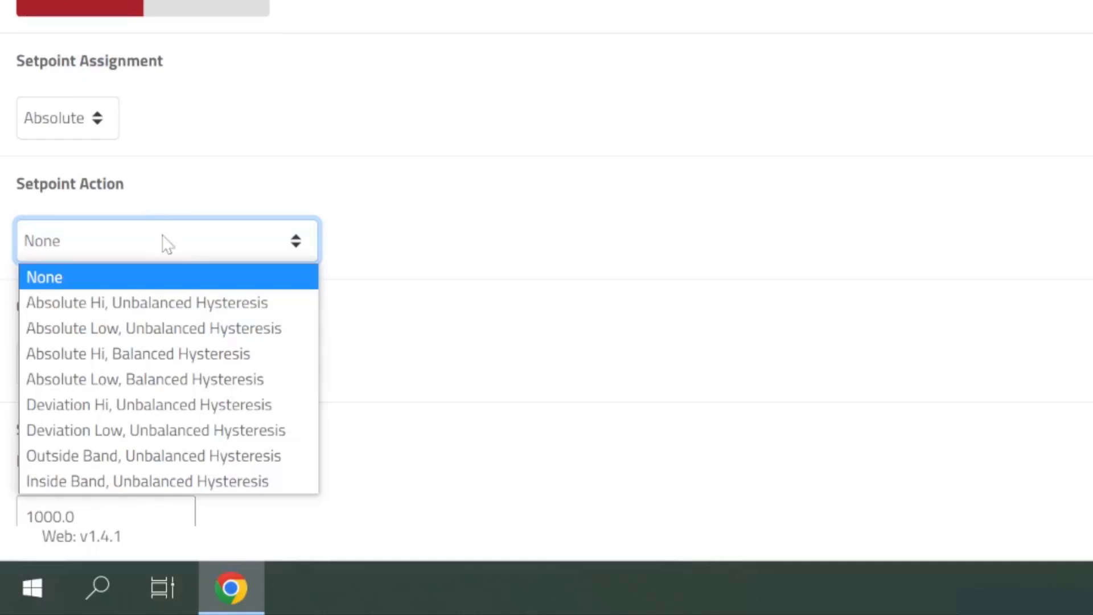
mouse_move(146, 303)
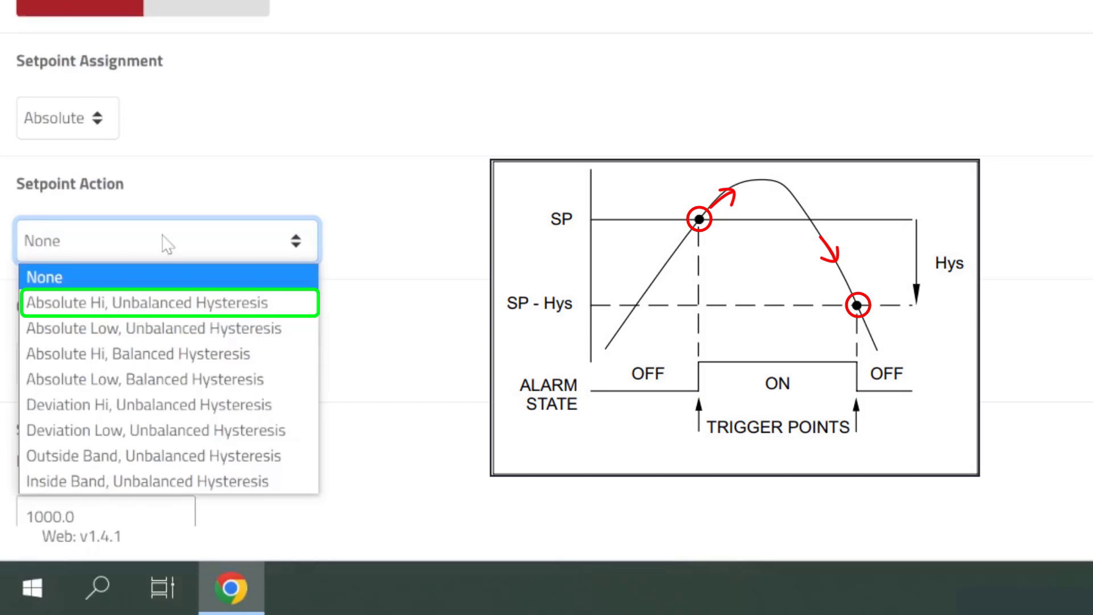
- Set Setpoint 1's action to Absolute Hi, Unbalanced Hysteresis
left_click(160, 303)
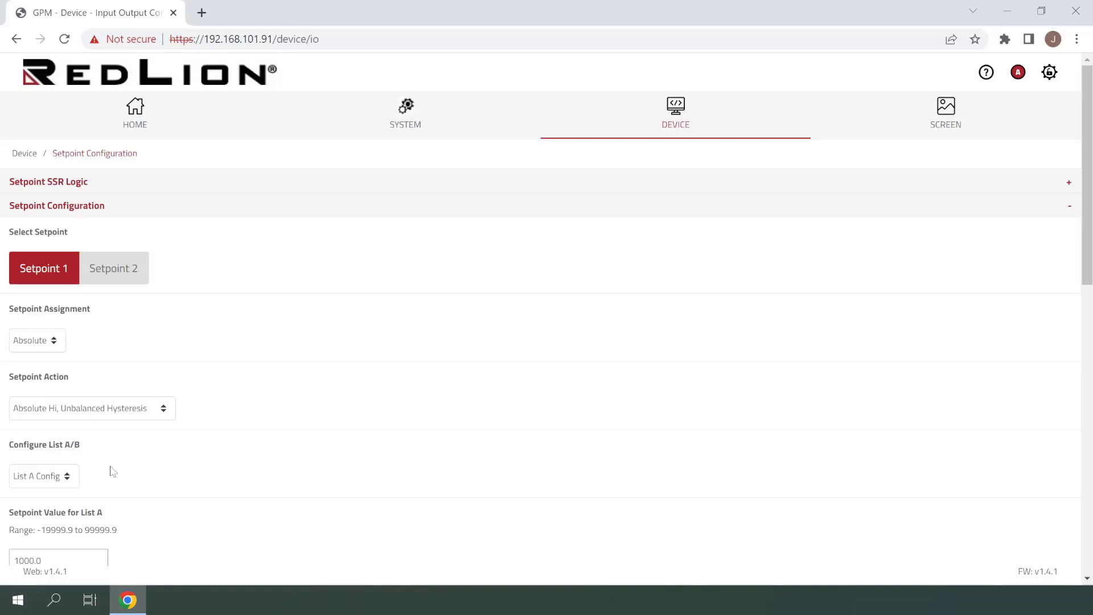
mouse_move(143, 479)
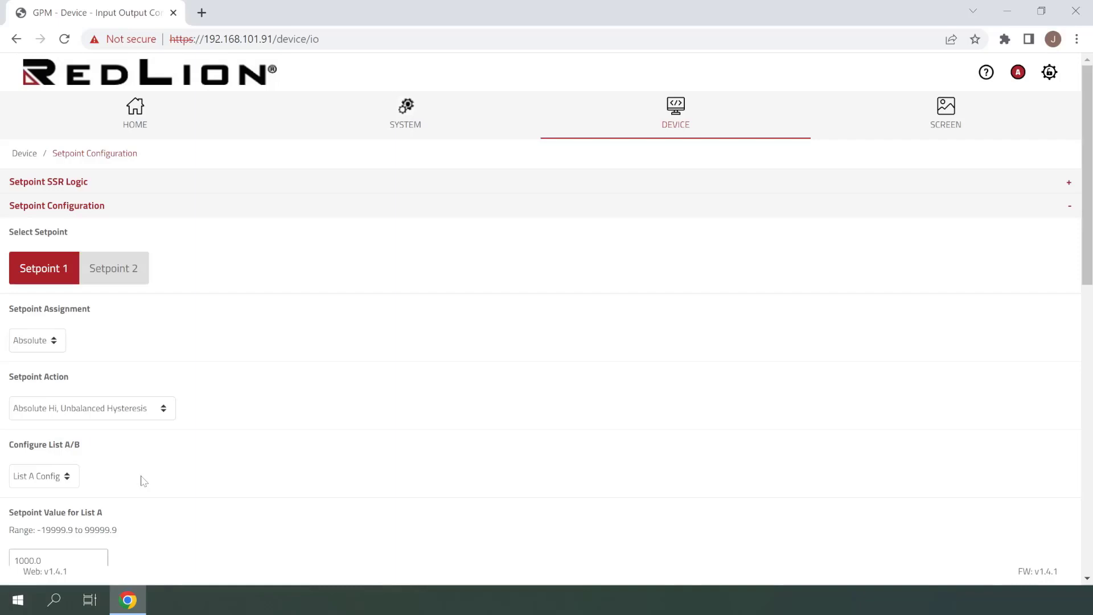
mouse_move(145, 485)
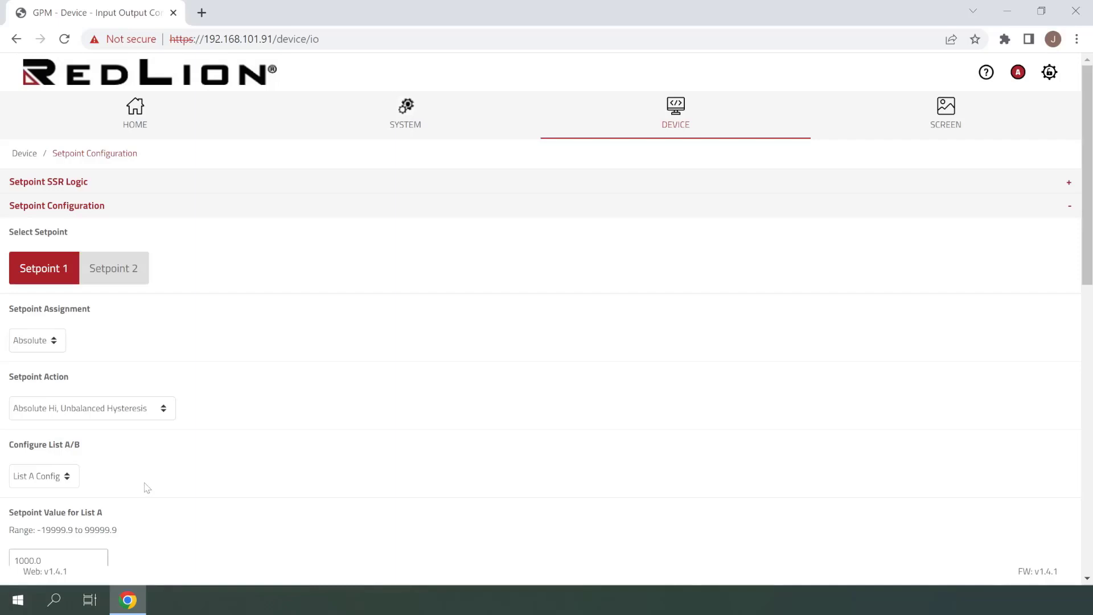
- Enter 300 as Setpoint 1's List A value, leaving Hysteresis at 0.0
scroll("down", 3)
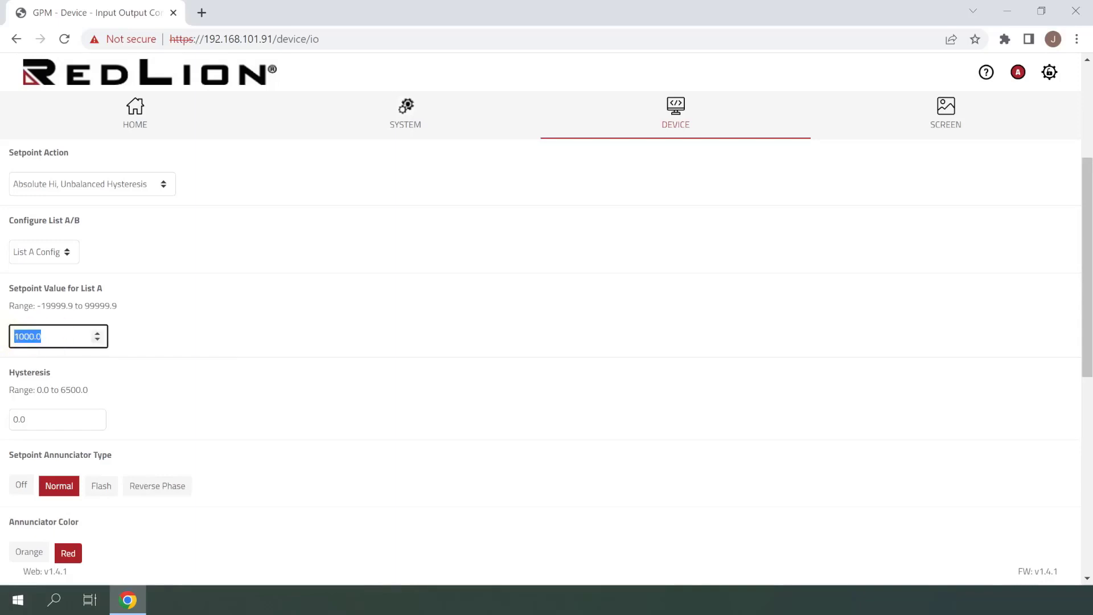
type("300")
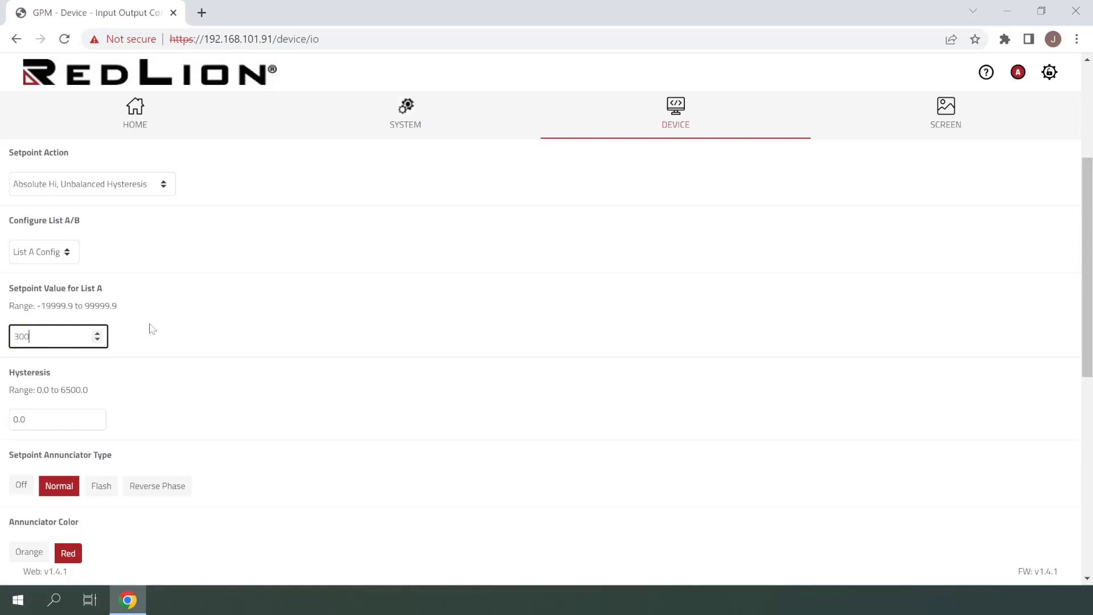
left_click(162, 333)
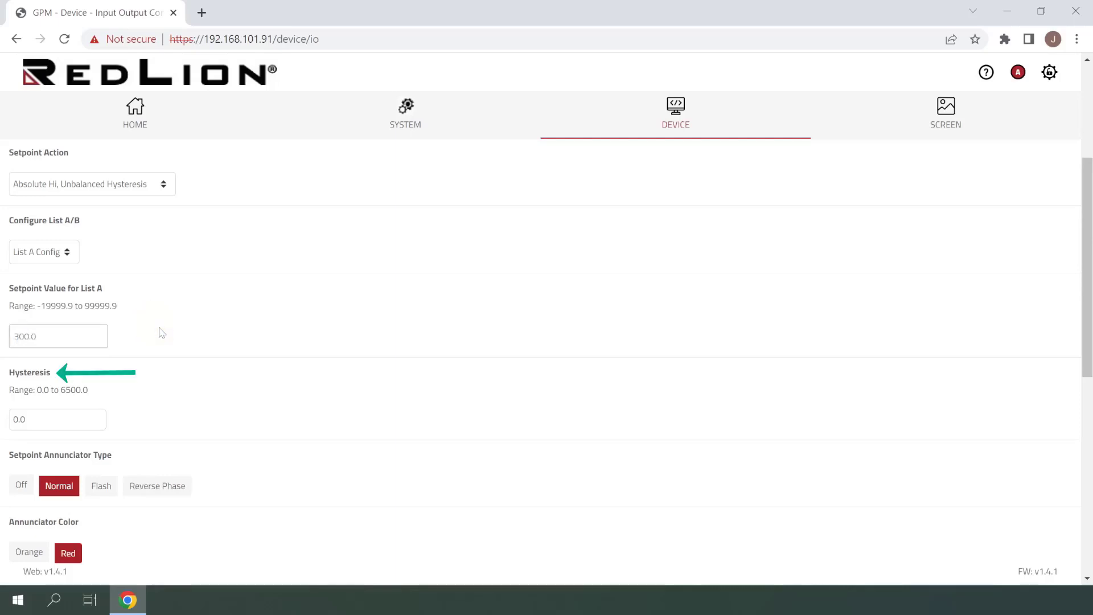
mouse_move(177, 329)
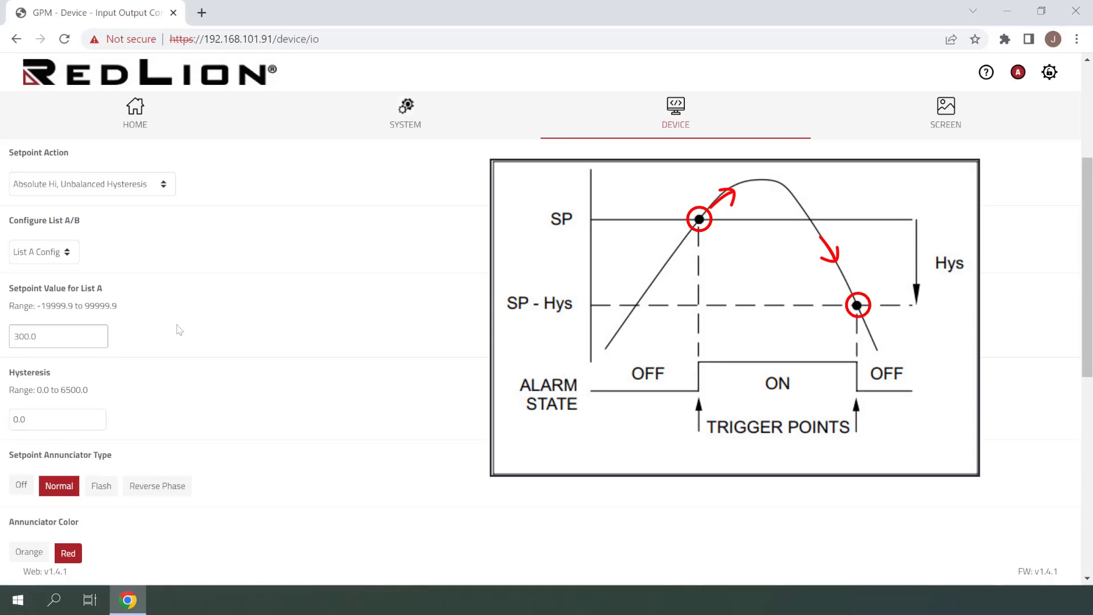
scroll("down", 3)
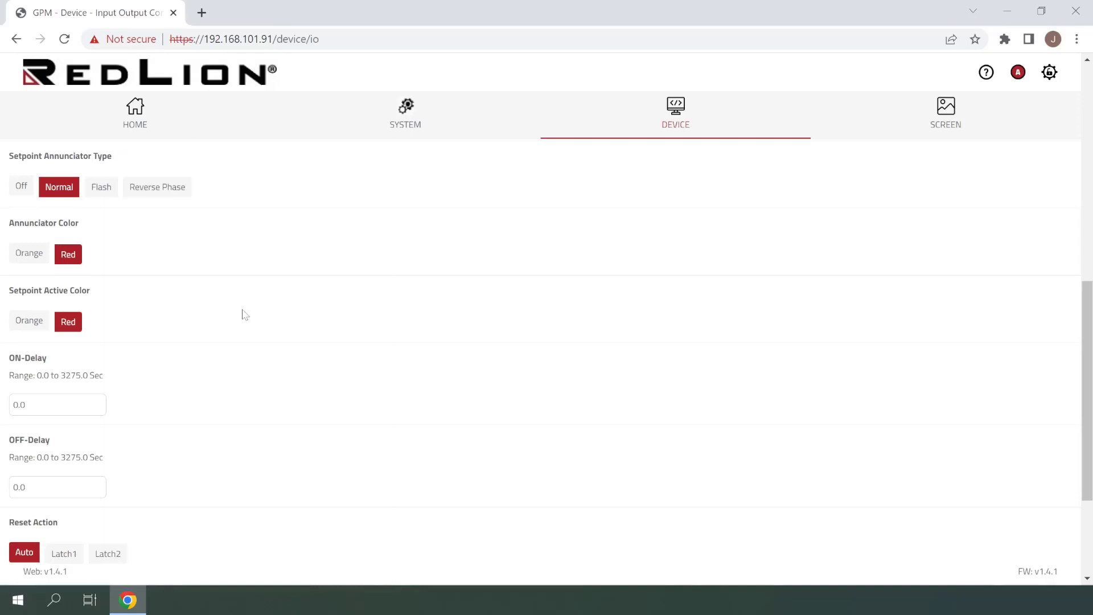
left_click(21, 186)
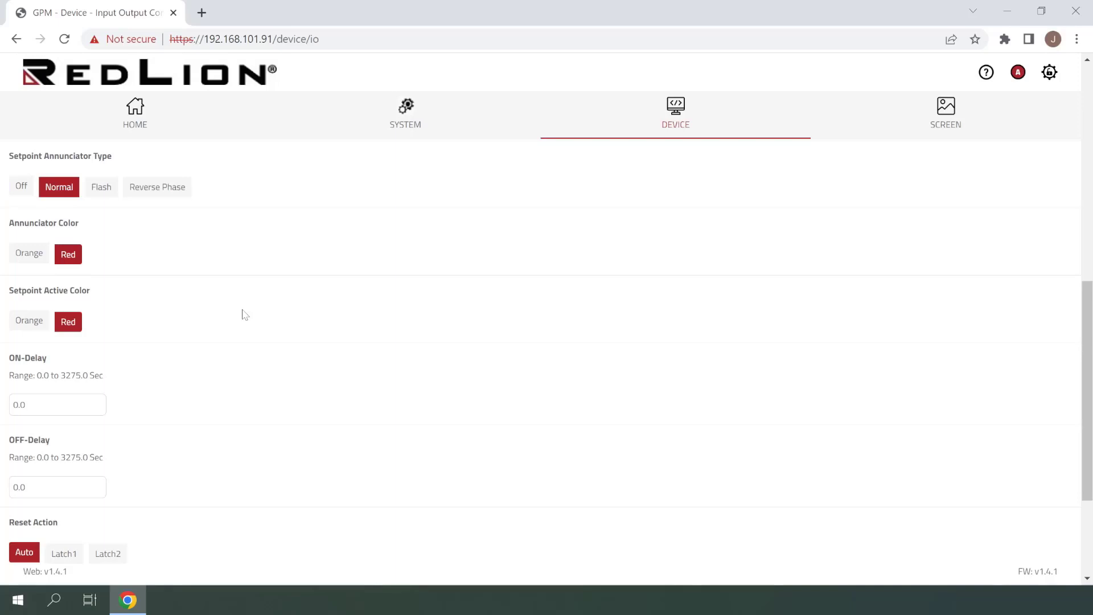
left_click(59, 186)
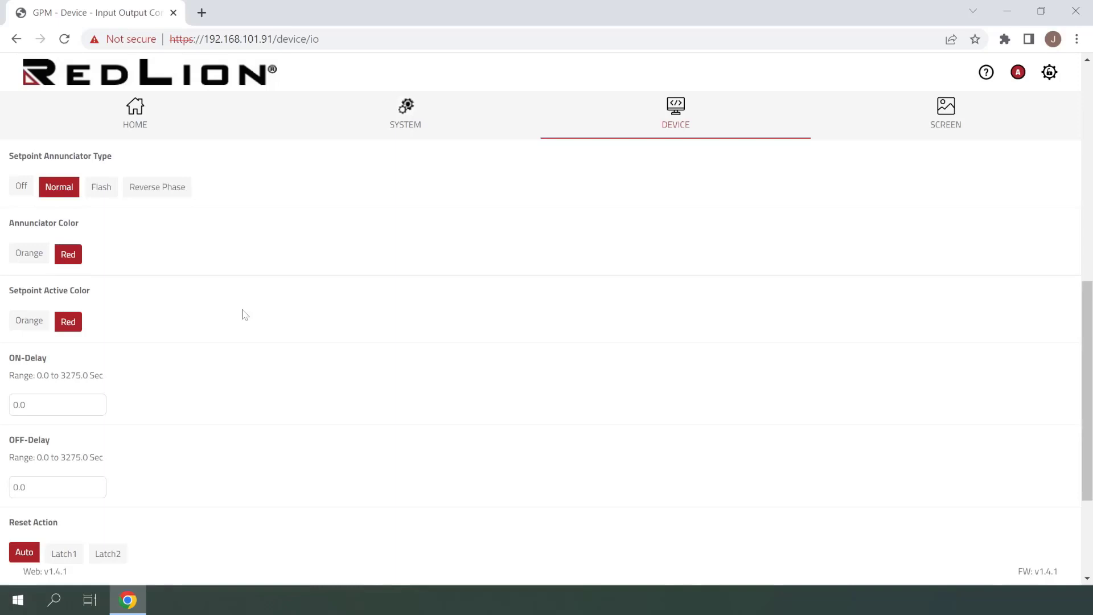
left_click(102, 187)
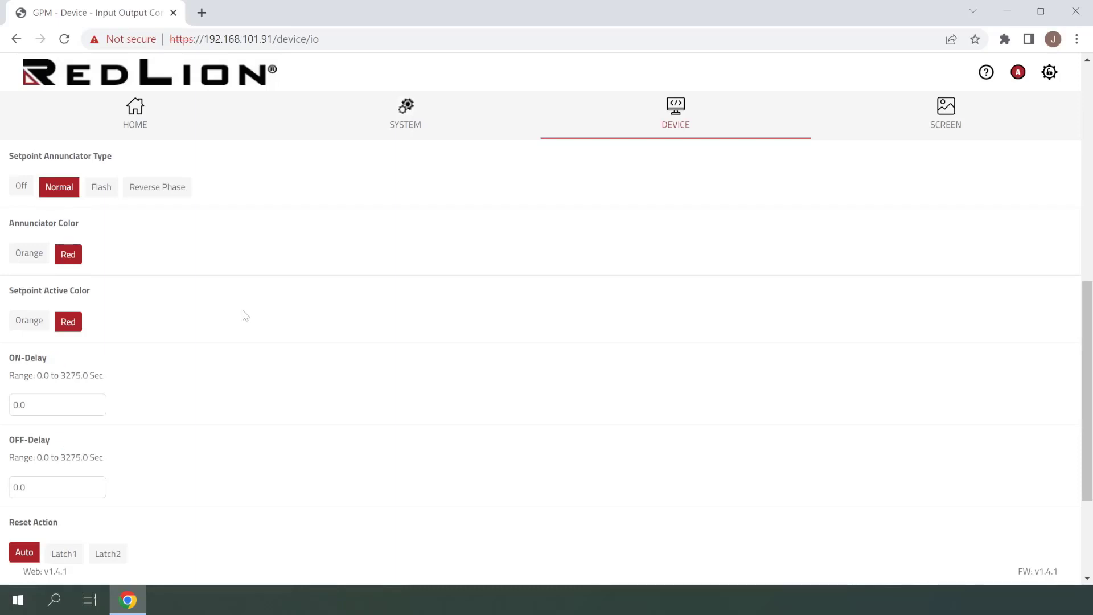
mouse_move(242, 313)
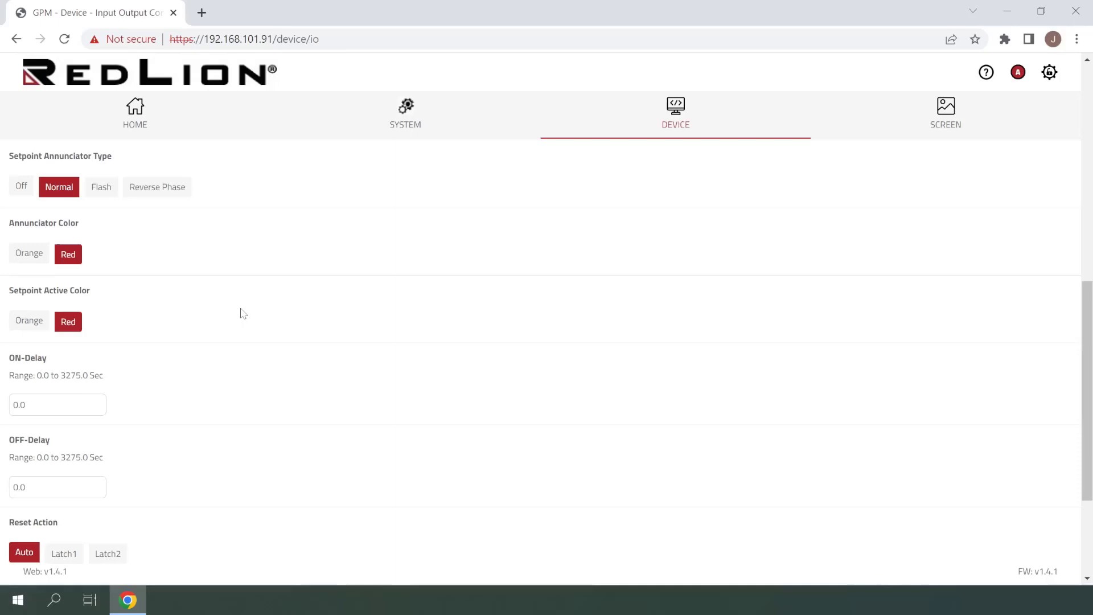
mouse_move(232, 306)
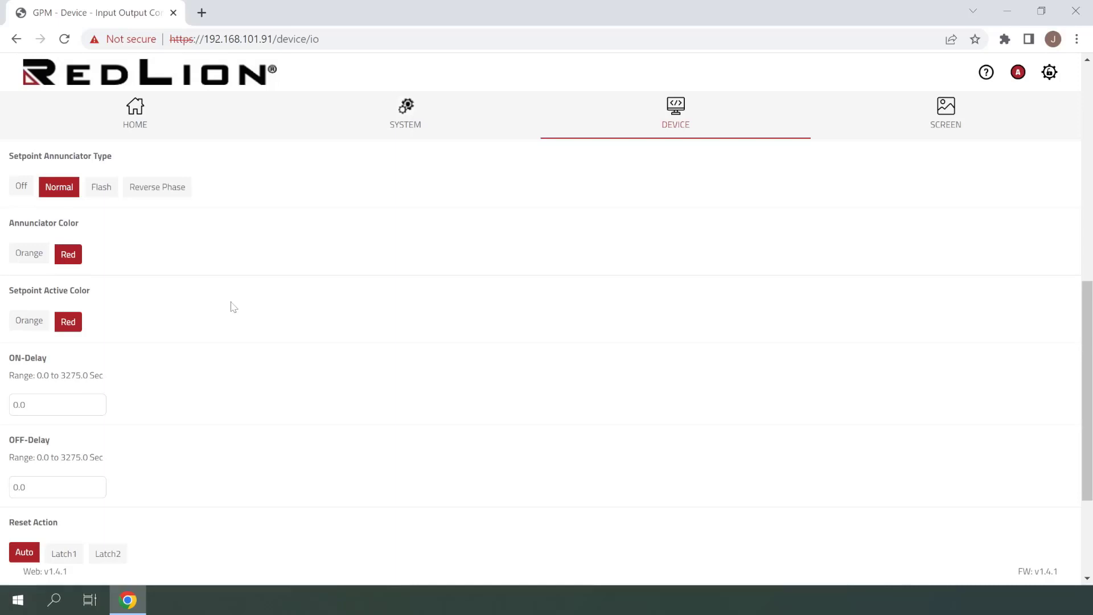
- Confirm Output Logic Normal and Standby No, then save Setpoint 1 to the meter
scroll("down", 3)
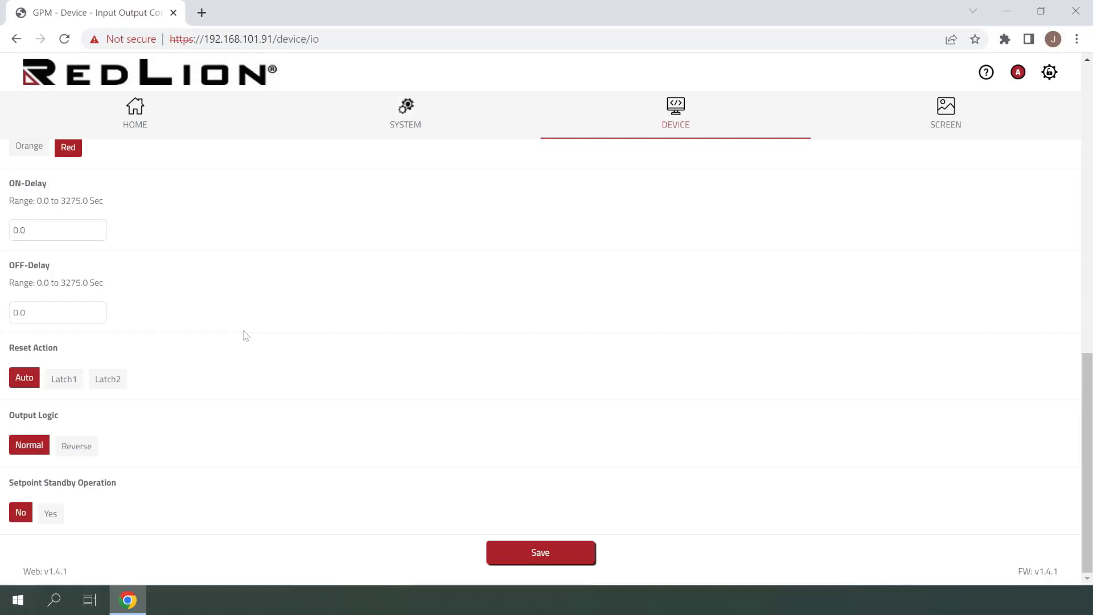
left_click(24, 378)
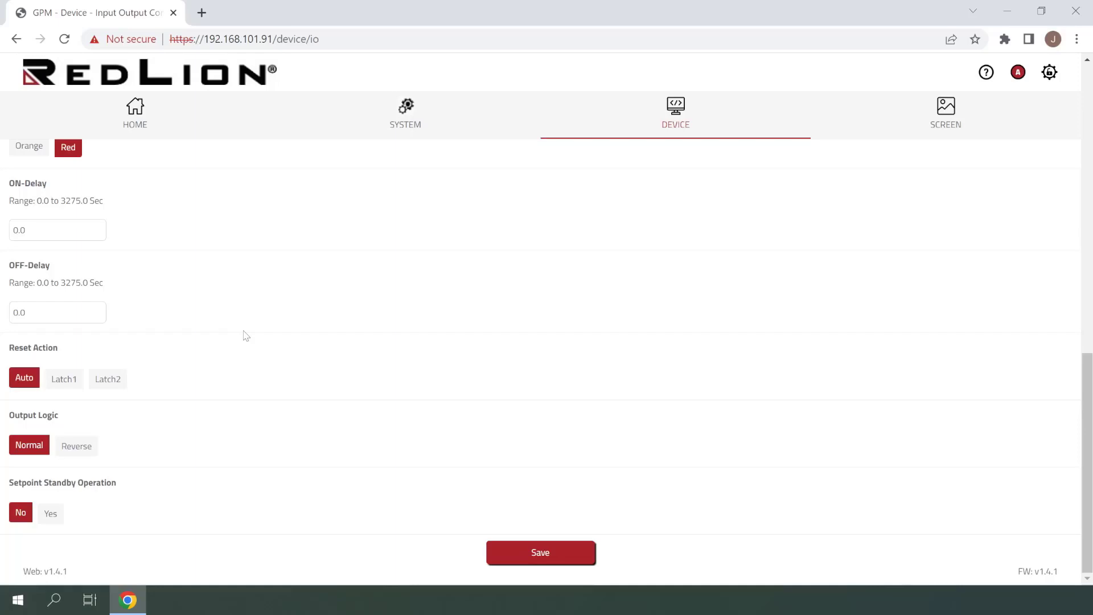
left_click(62, 380)
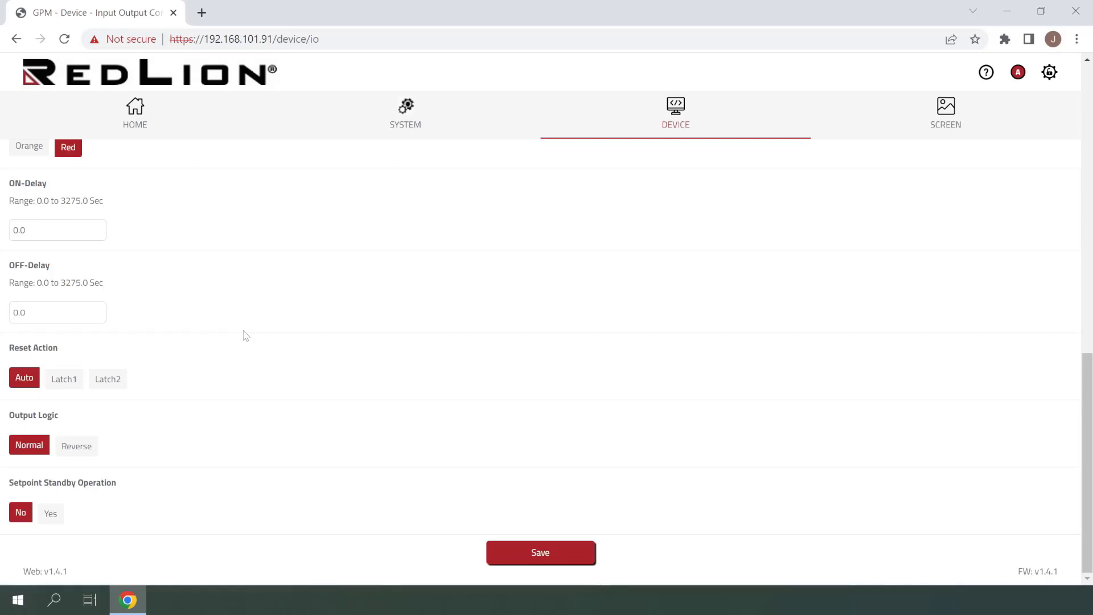
left_click(107, 379)
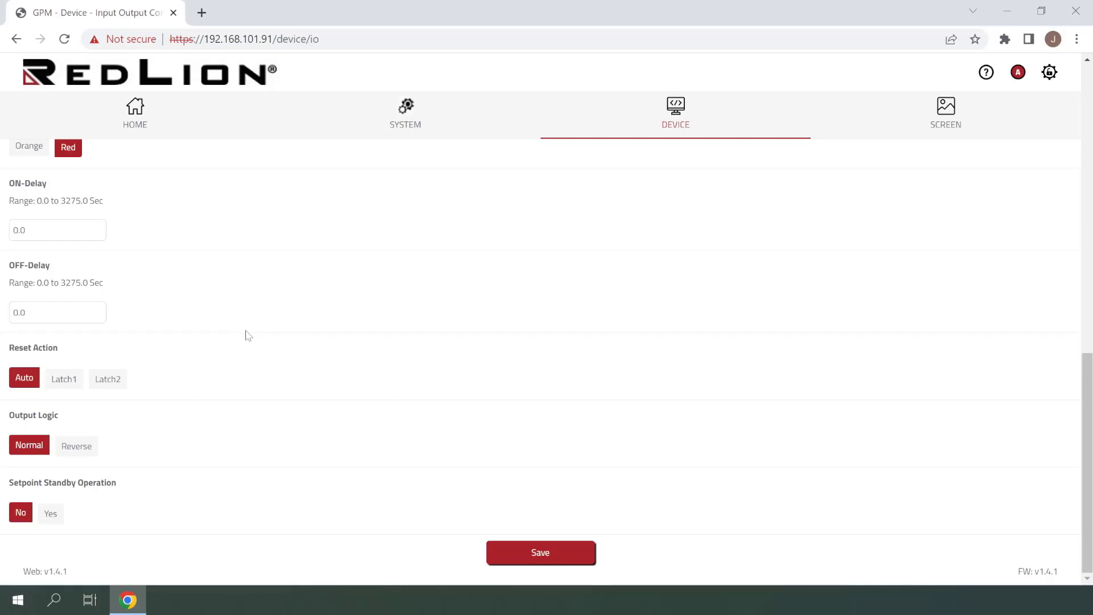
mouse_move(251, 332)
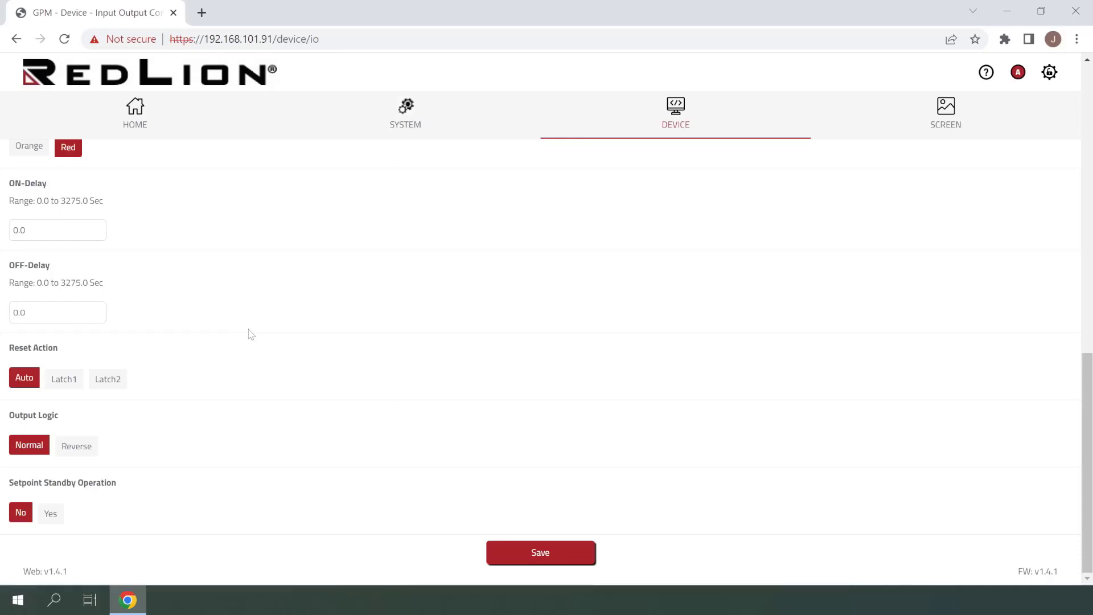
mouse_move(259, 328)
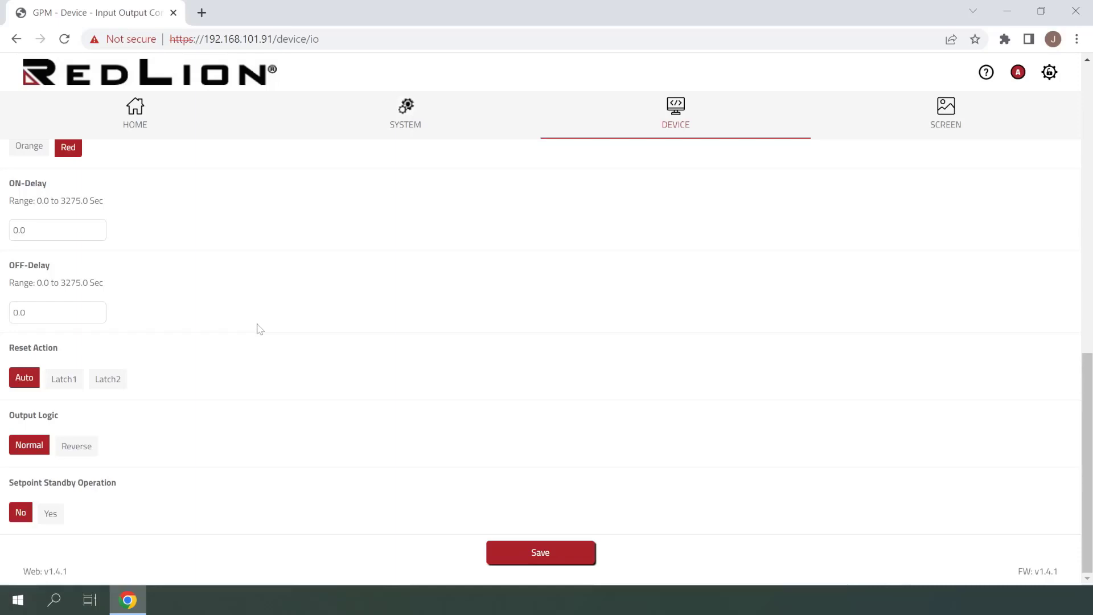
left_click(540, 553)
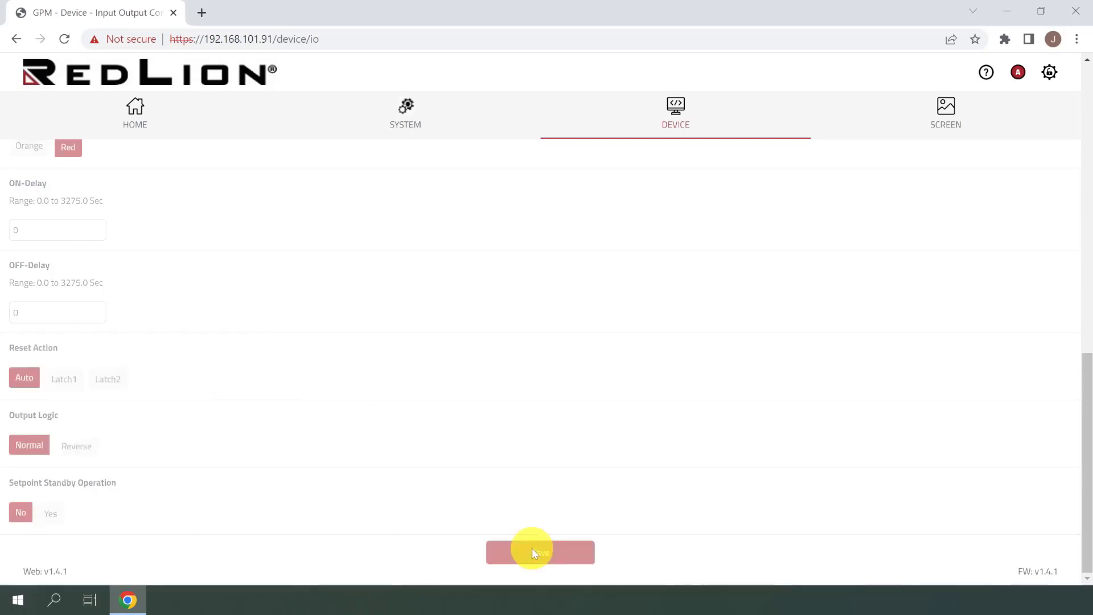
left_click(540, 552)
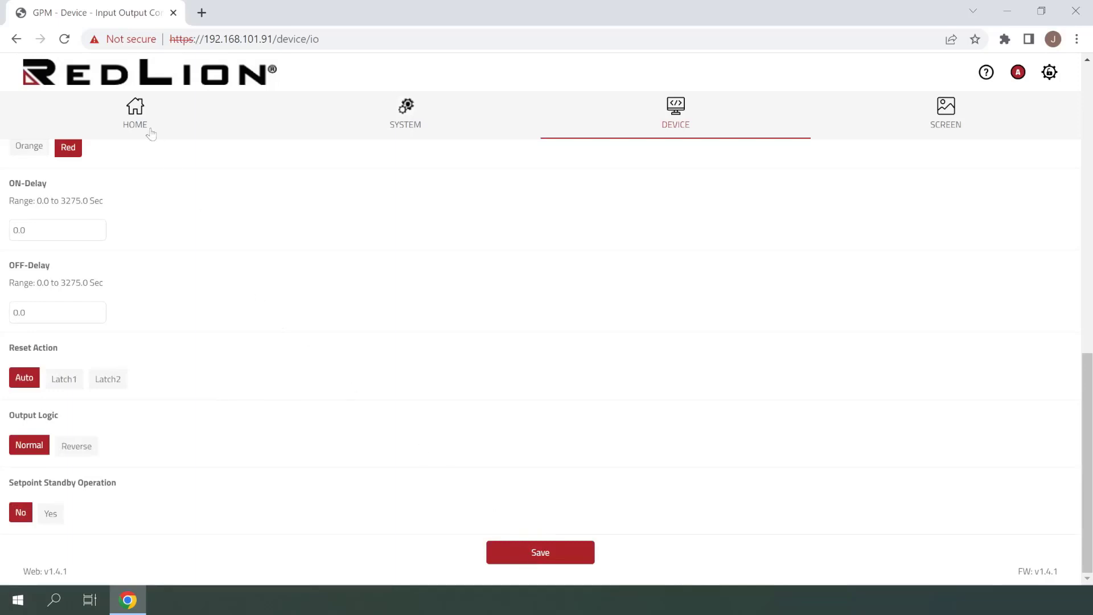
- Return to the Home page showing the flow gauge and Setpoint 1 on Active List A
left_click(134, 112)
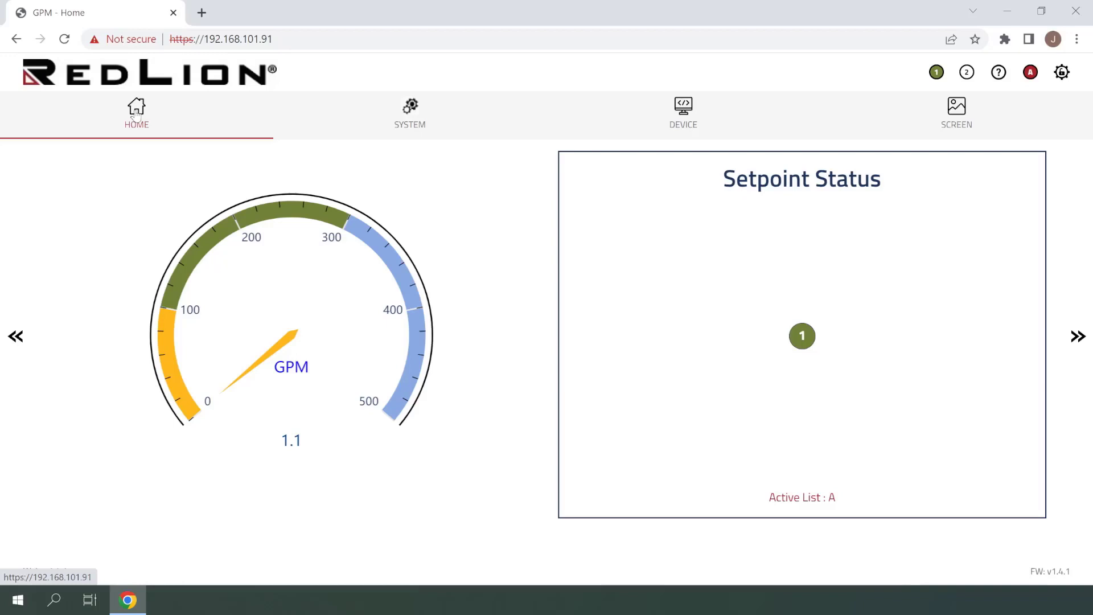
mouse_move(146, 111)
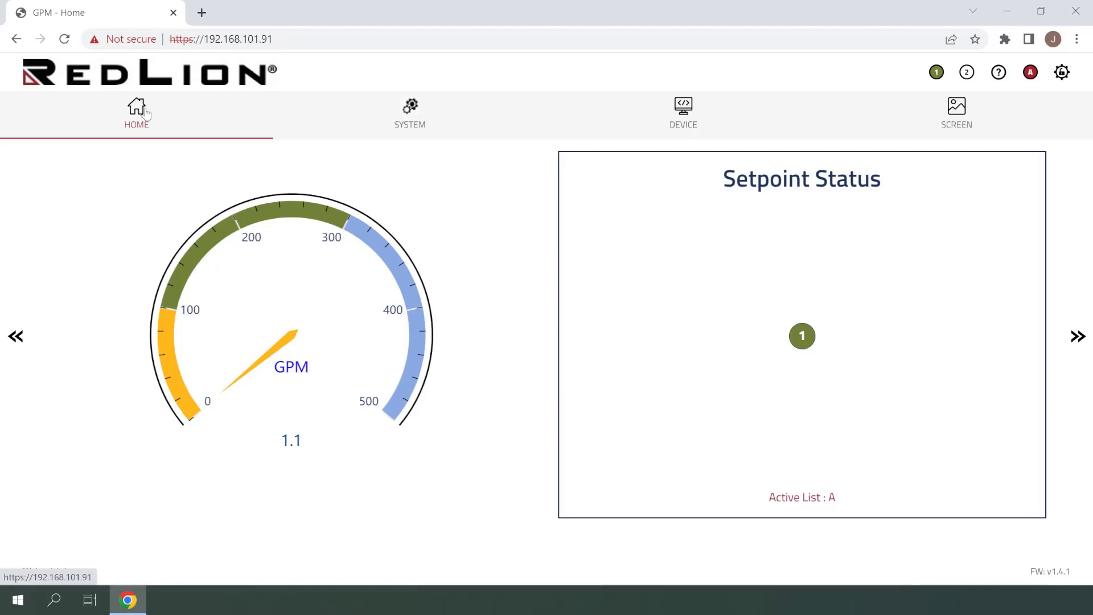
left_click(802, 336)
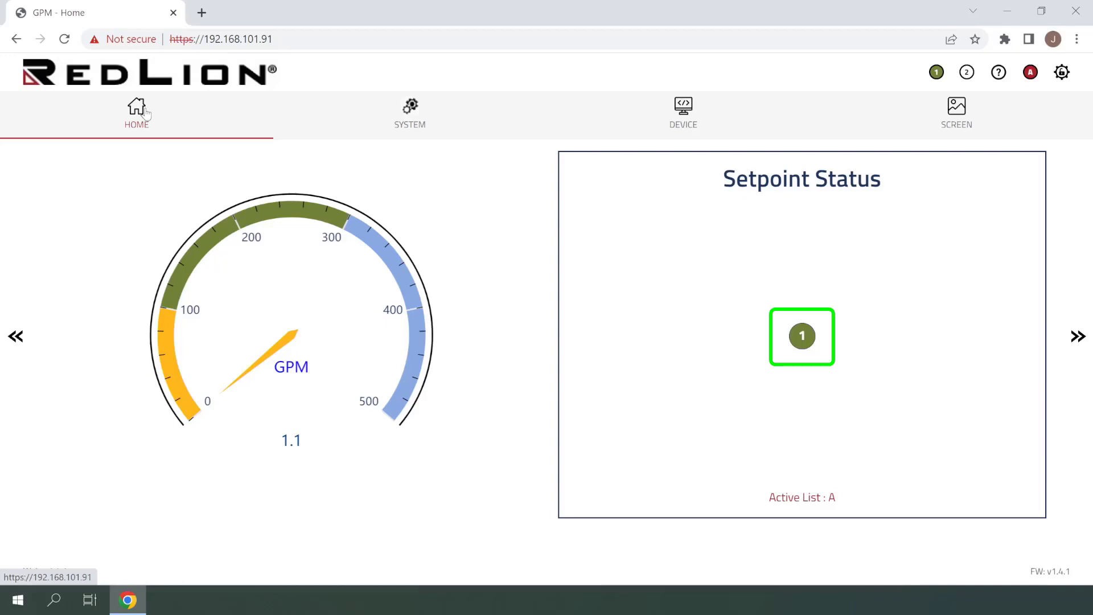